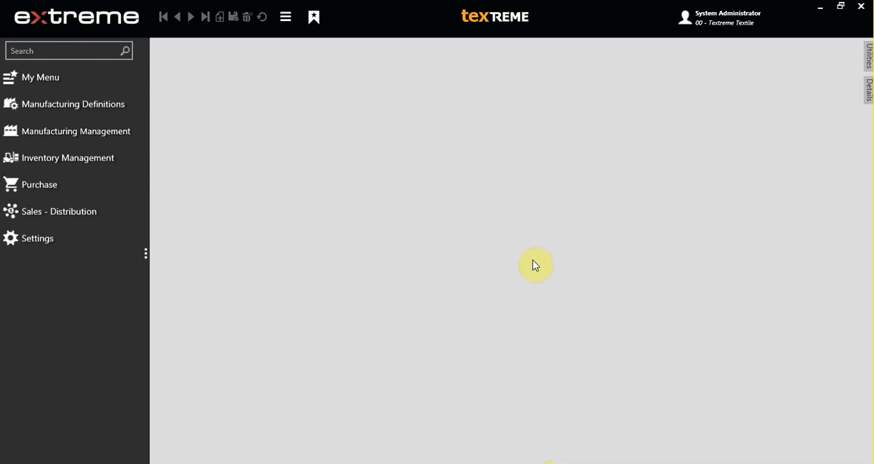
mouse_move(534, 263)
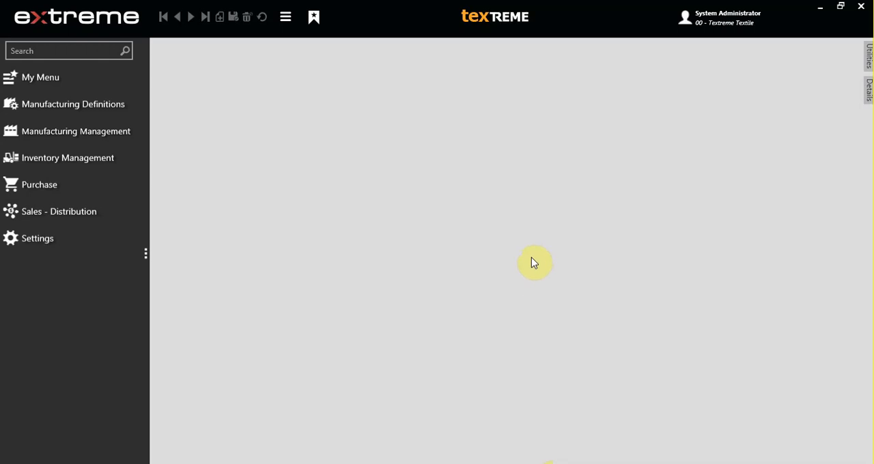
Step: Open order 10000005's product tree and select the Abc Cotton line requiring 630.360 kg
click(75, 132)
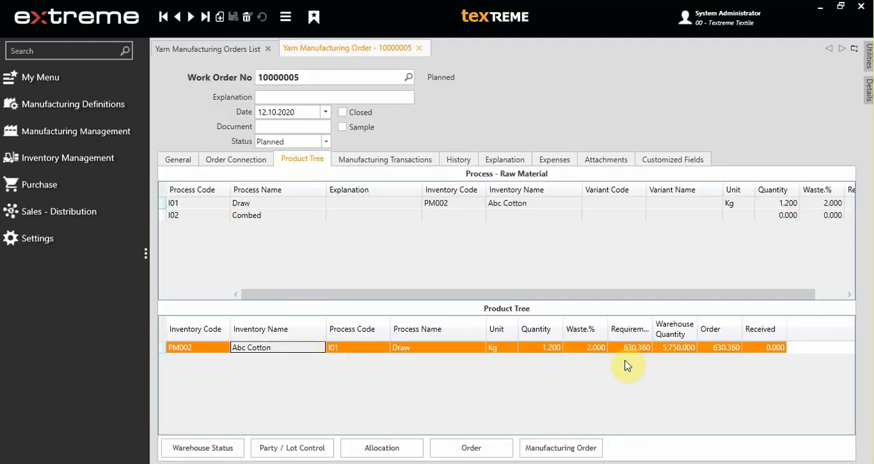
mouse_move(679, 354)
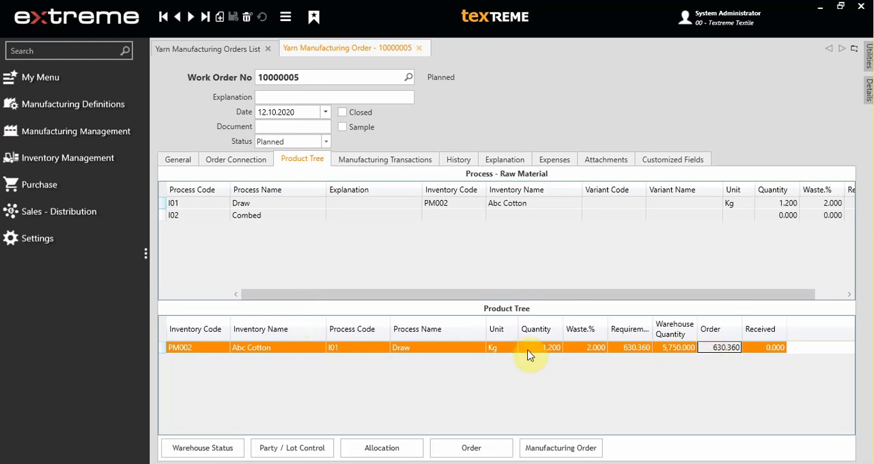
mouse_move(534, 353)
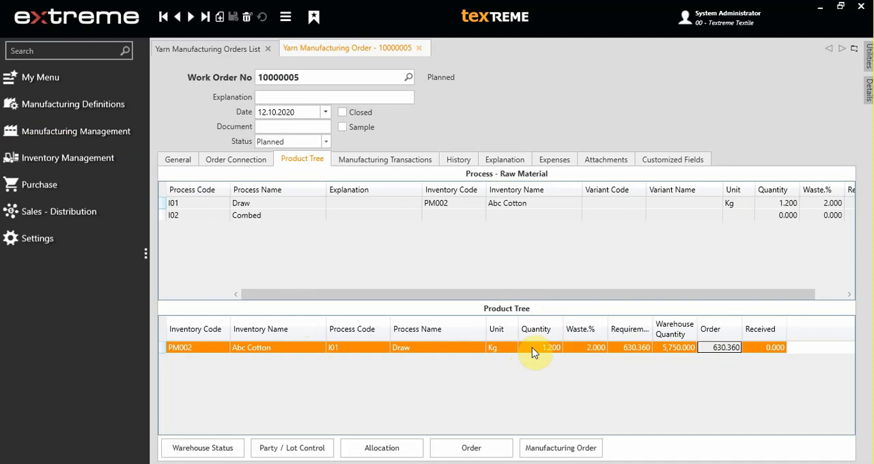
click(437, 347)
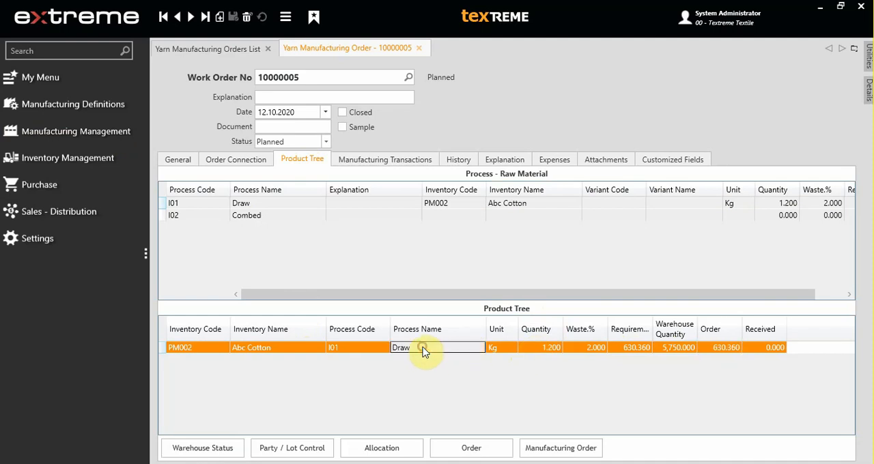
click(381, 448)
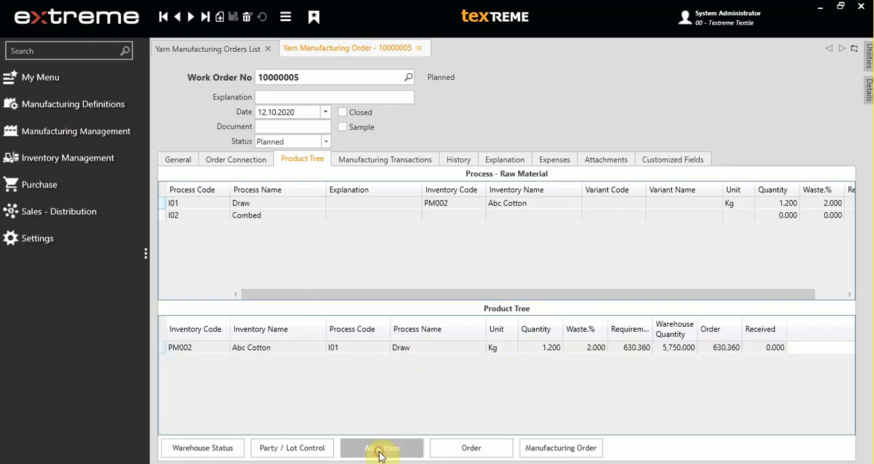
Step: Allocate Abc Cotton from purchase receipt 00000041, then close the purchase receipts list
click(381, 447)
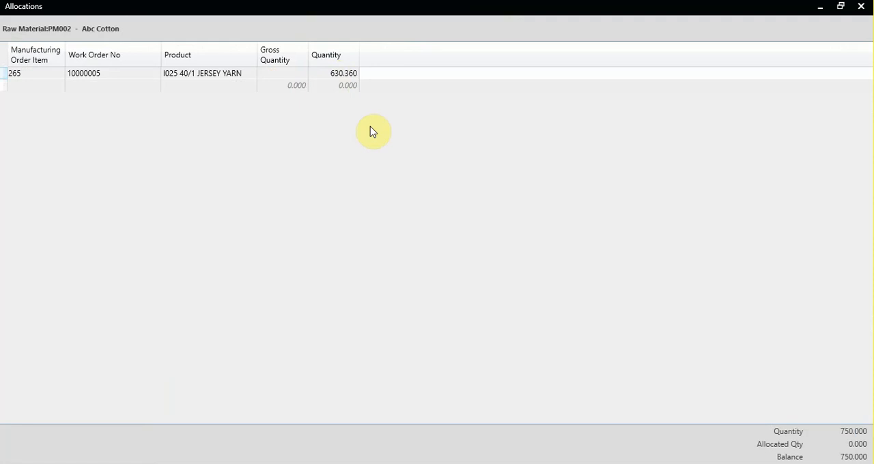
click(342, 74)
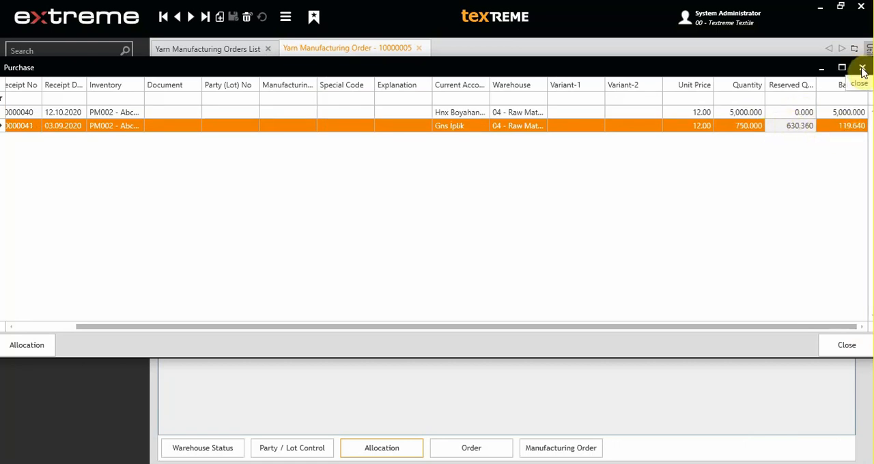
click(862, 68)
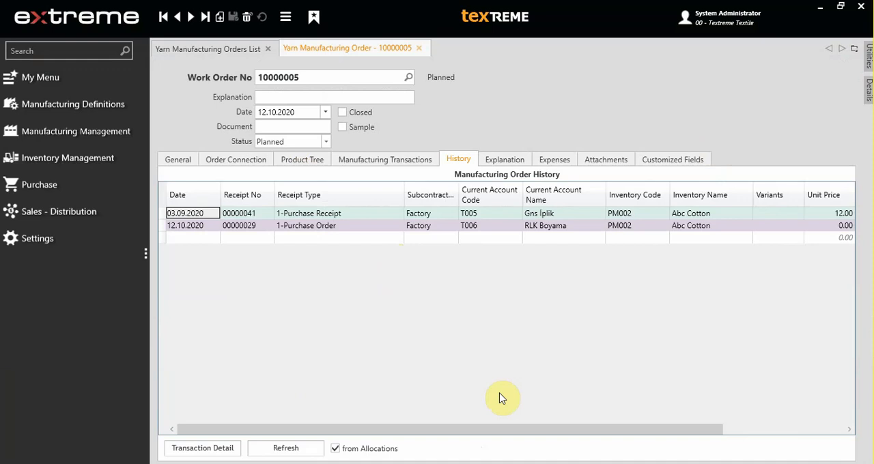